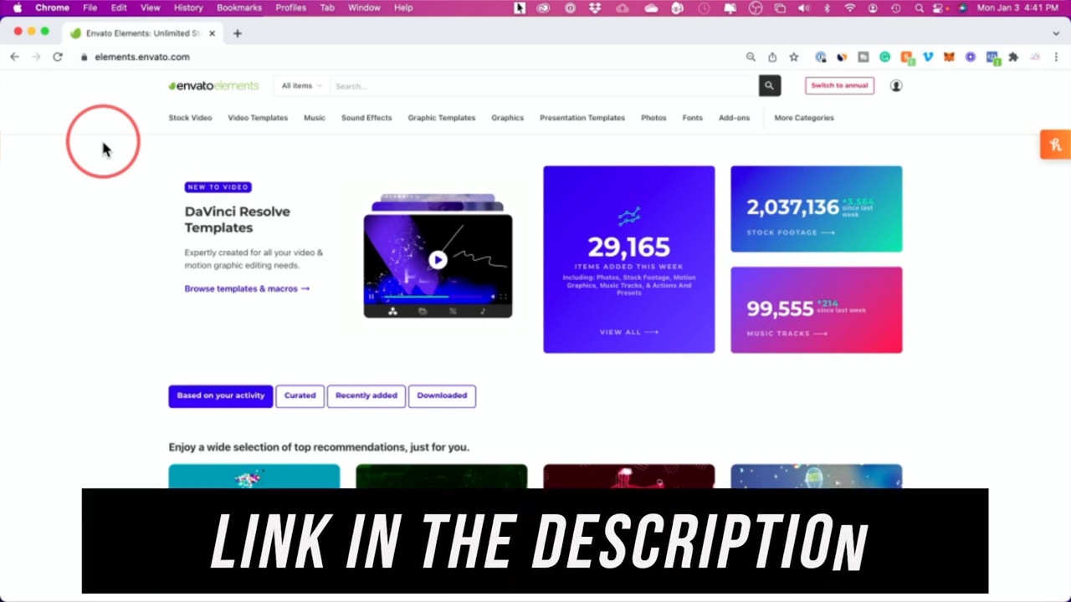
mouse_move(148, 143)
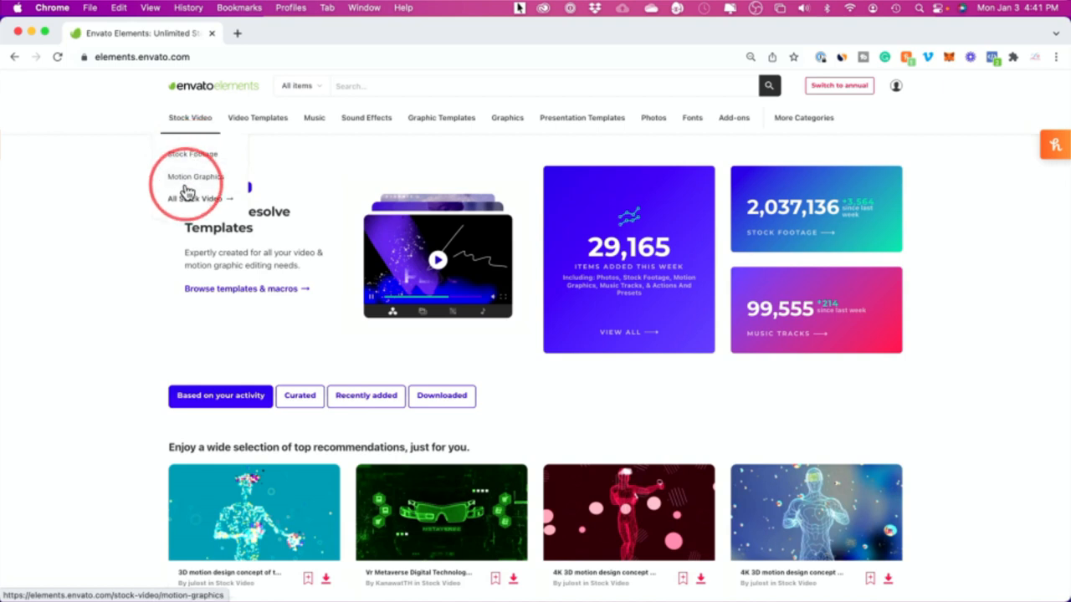
- Browse the Motion Graphics stock video category and focus its search bar
click(194, 177)
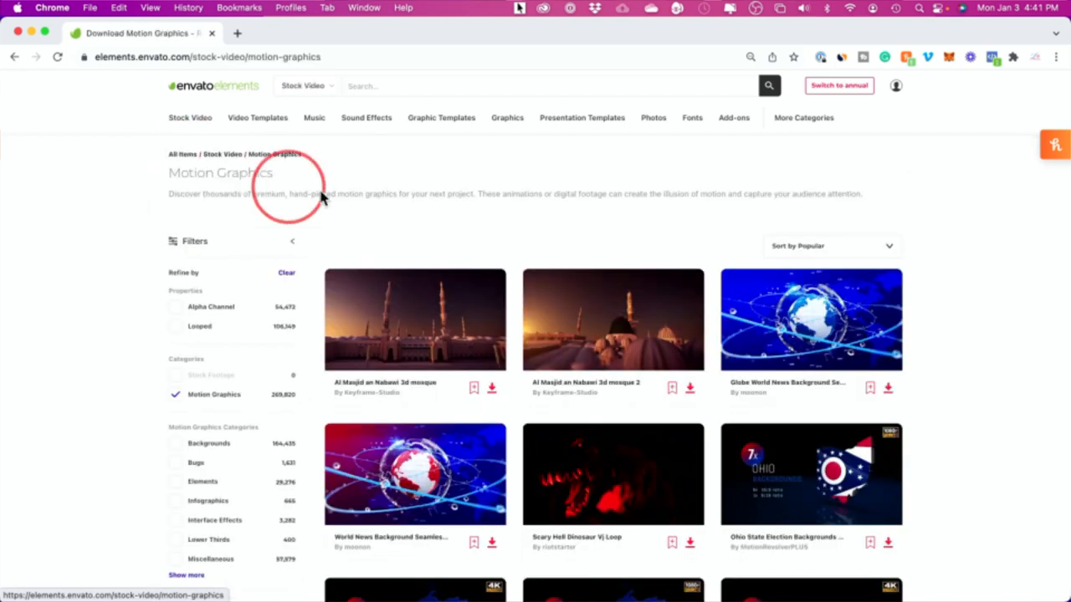
mouse_move(812, 319)
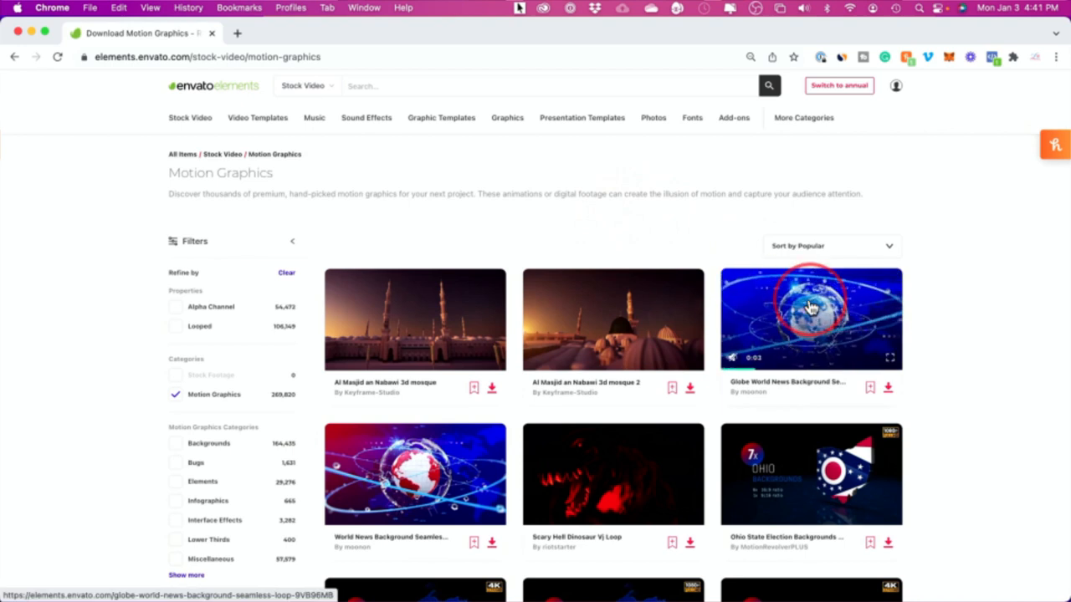
click(442, 117)
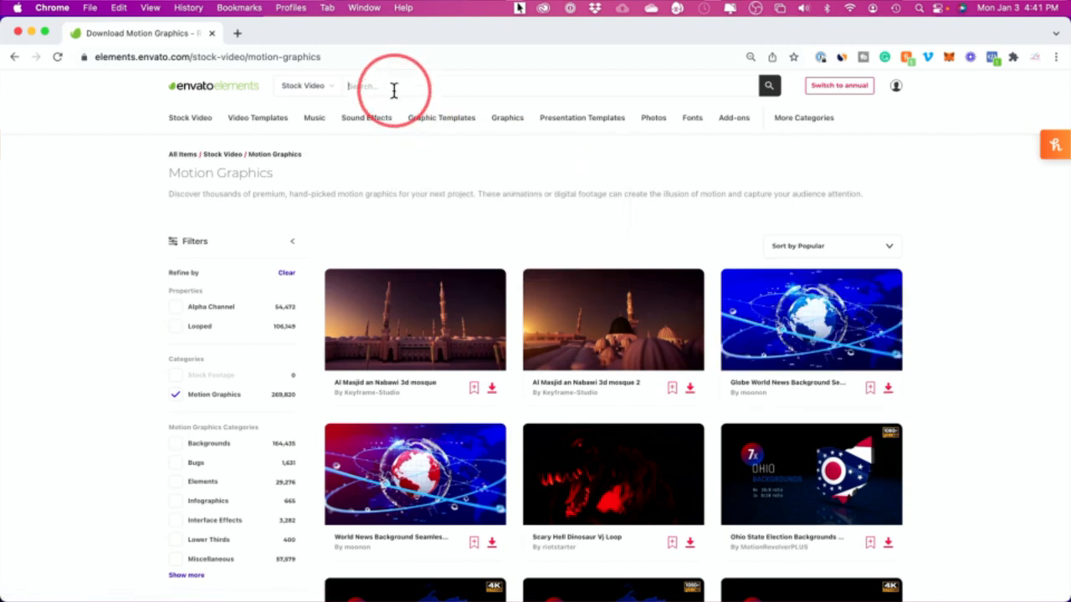
- Search motion graphics for "metaverse" and preview the 3D metaverse motion design clip
text(metaverse)
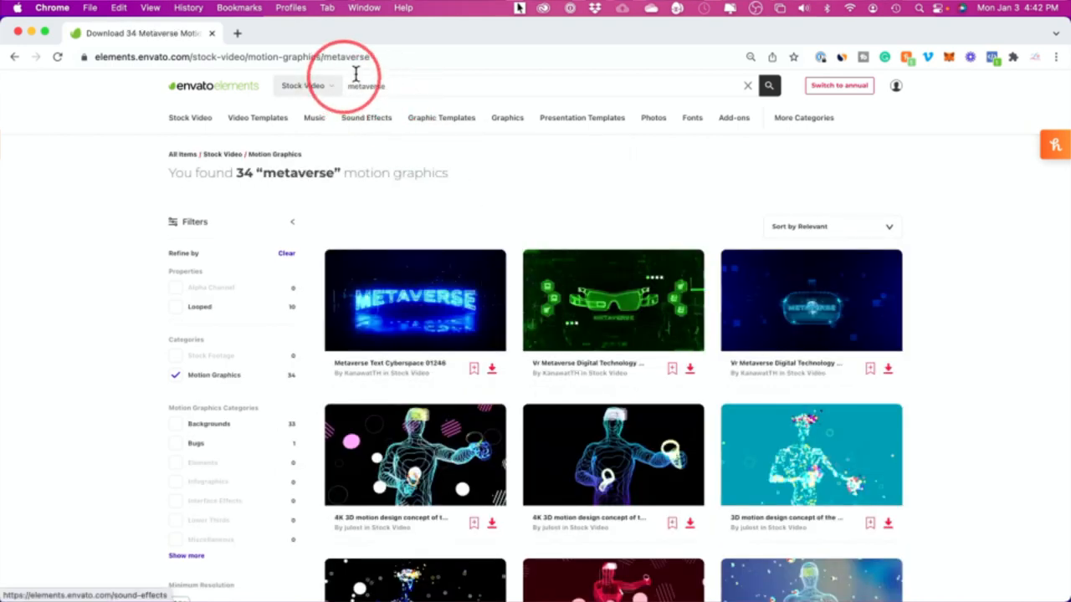
mouse_move(539, 184)
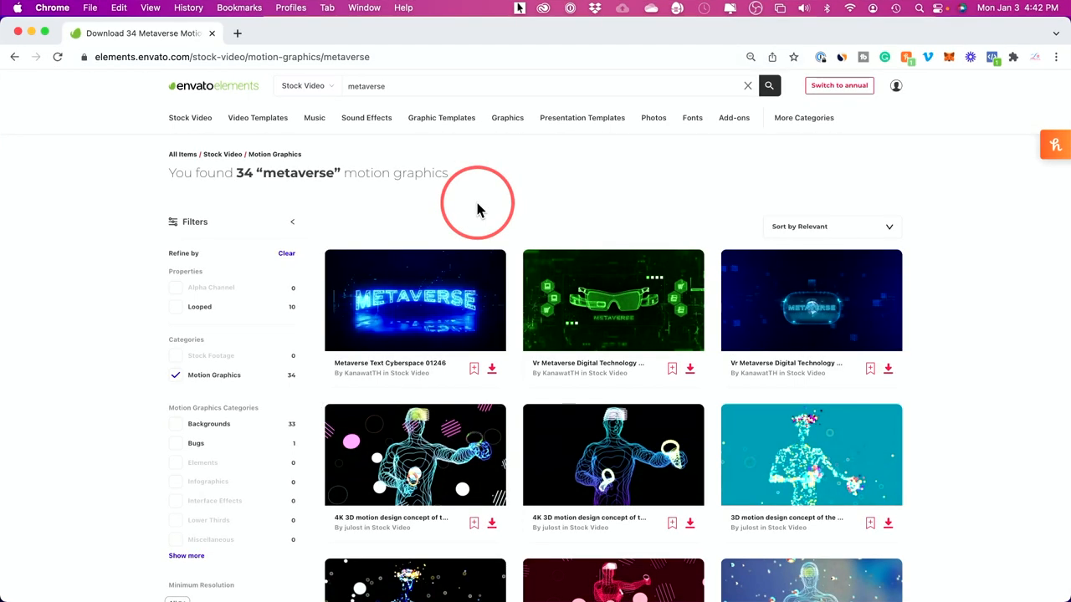
mouse_move(114, 167)
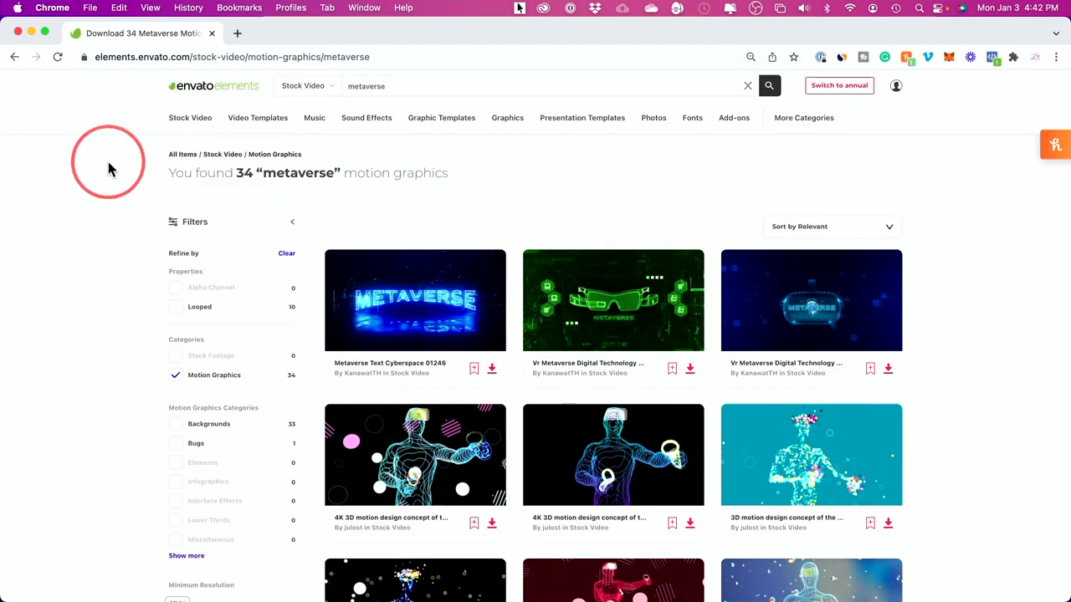
mouse_move(414, 301)
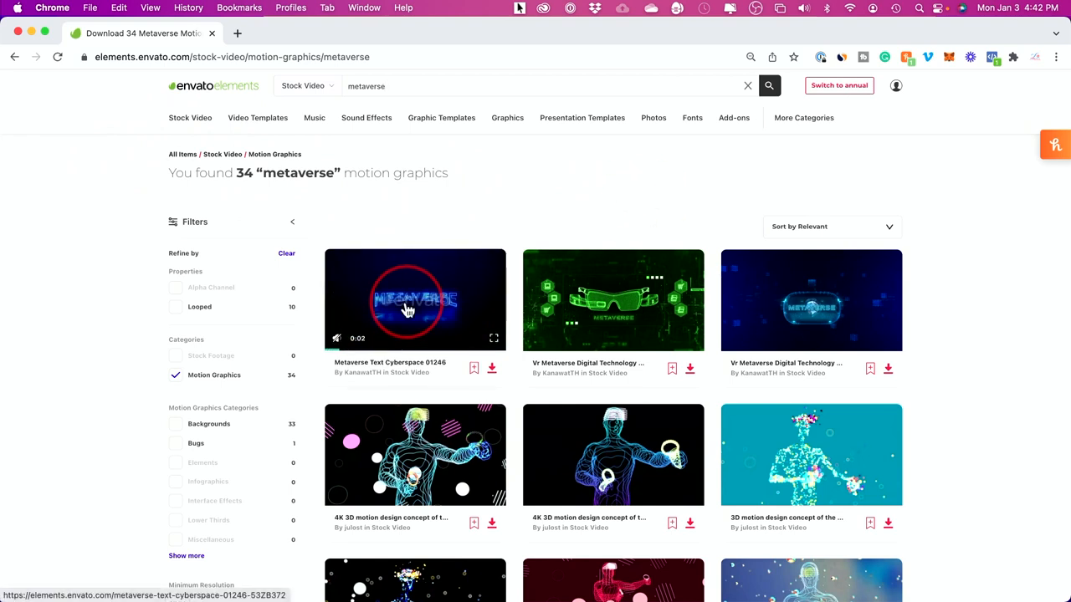
mouse_move(592, 443)
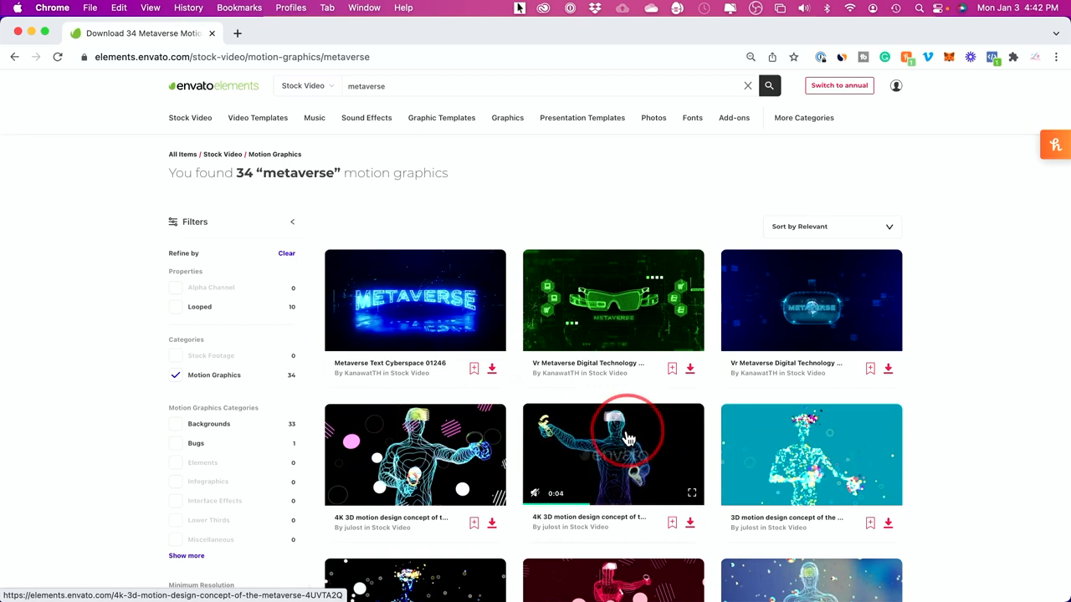
scroll(down, 3)
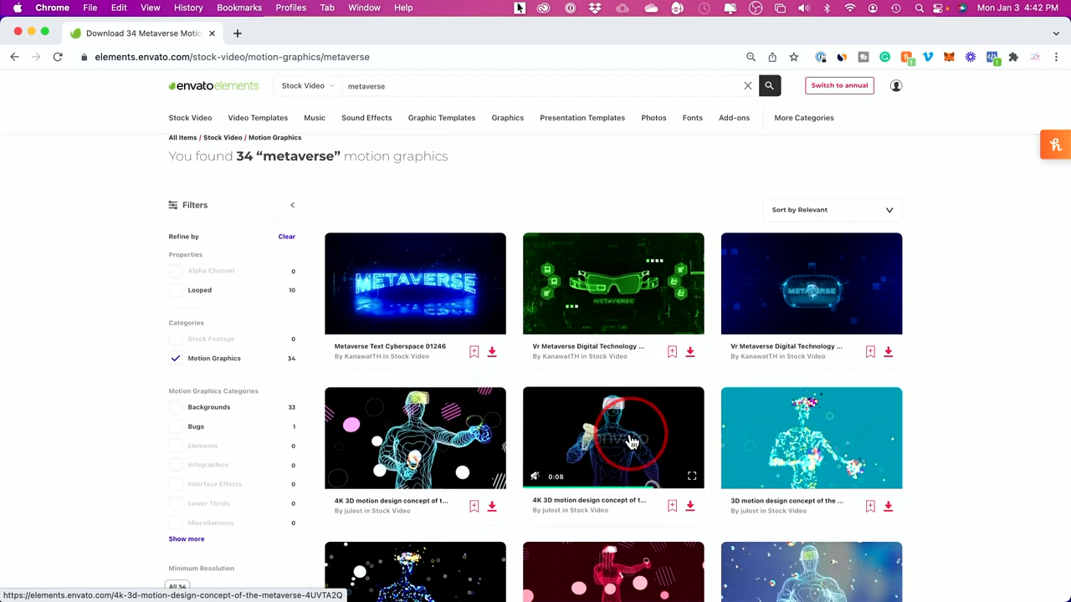
scroll(down, 3)
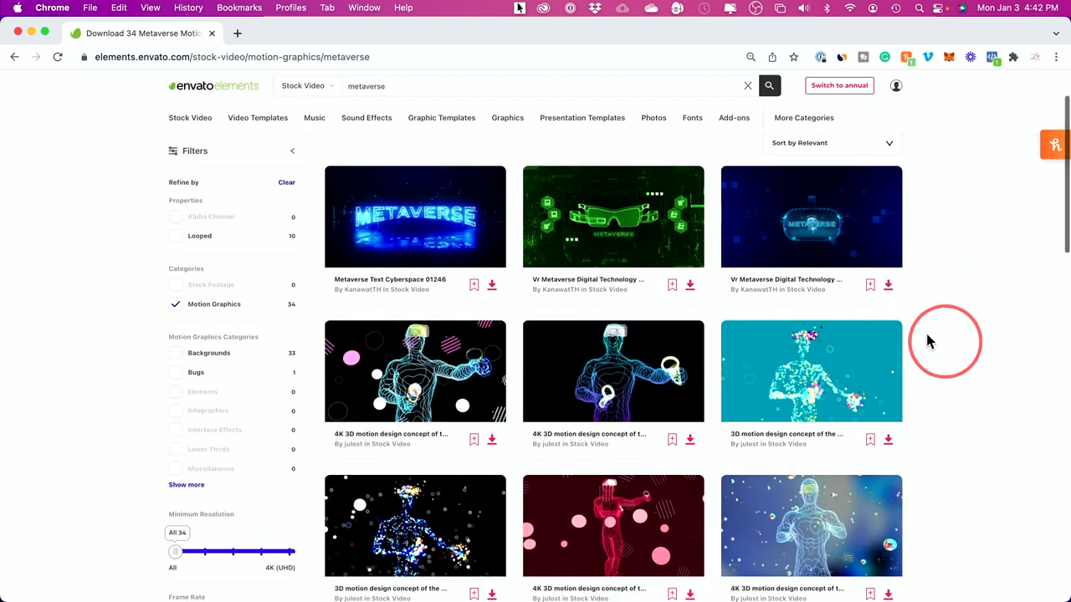
mouse_move(793, 207)
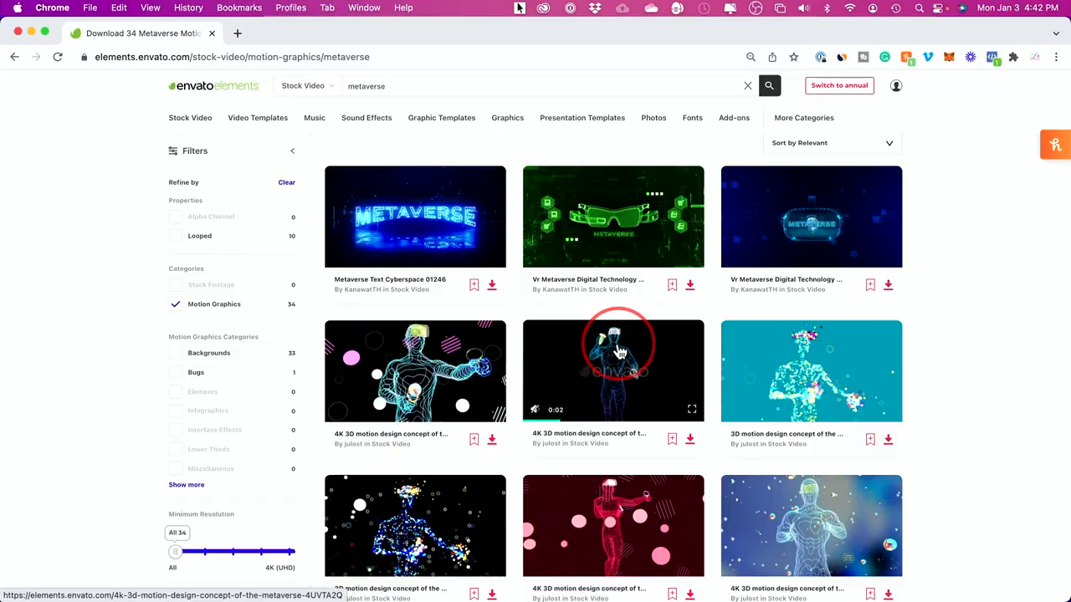
click(652, 117)
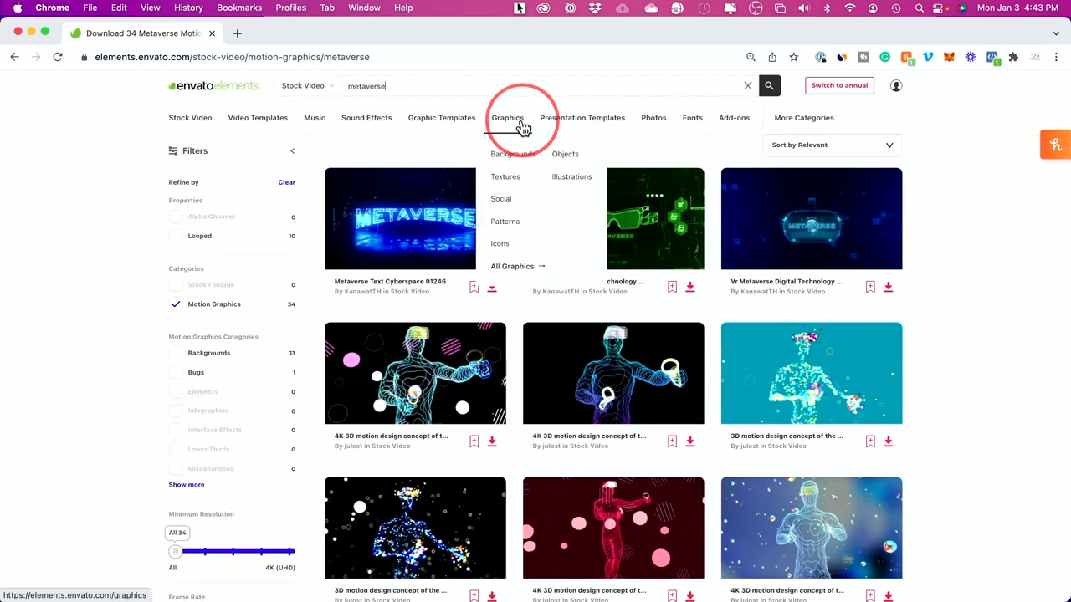
mouse_move(448, 147)
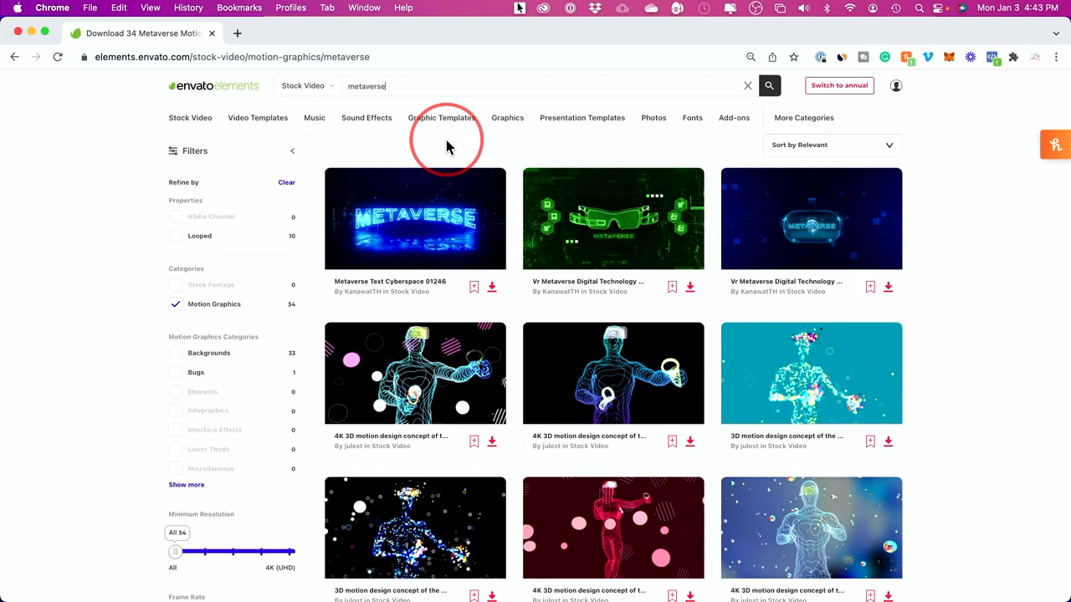
mouse_move(117, 204)
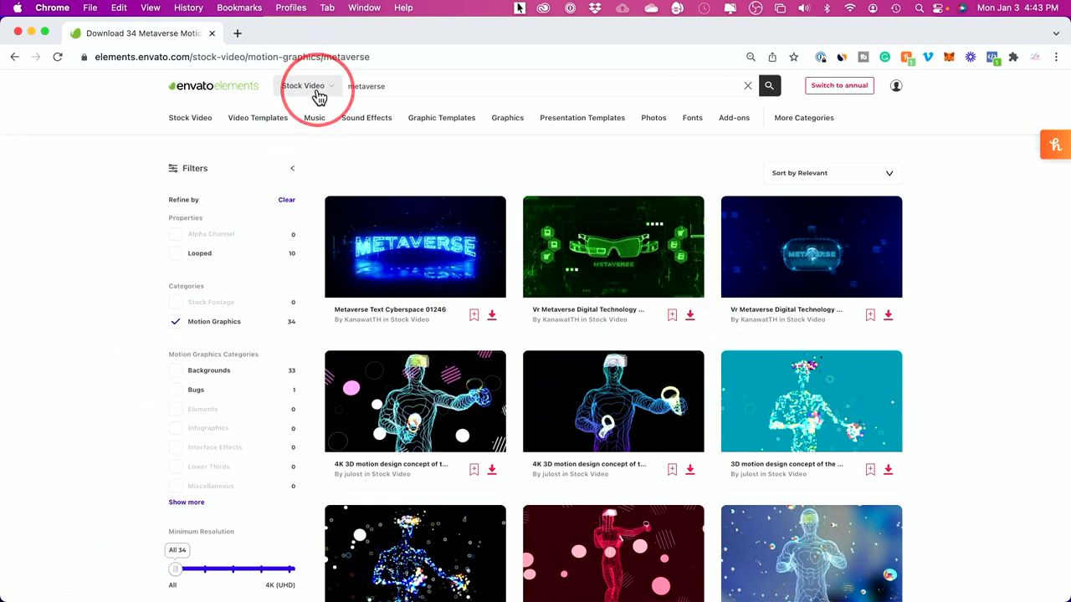
- In Premiere Pro, cue the Oculus Quest 2 sequence to the presenter shot at 00:00:24:11
click(308, 85)
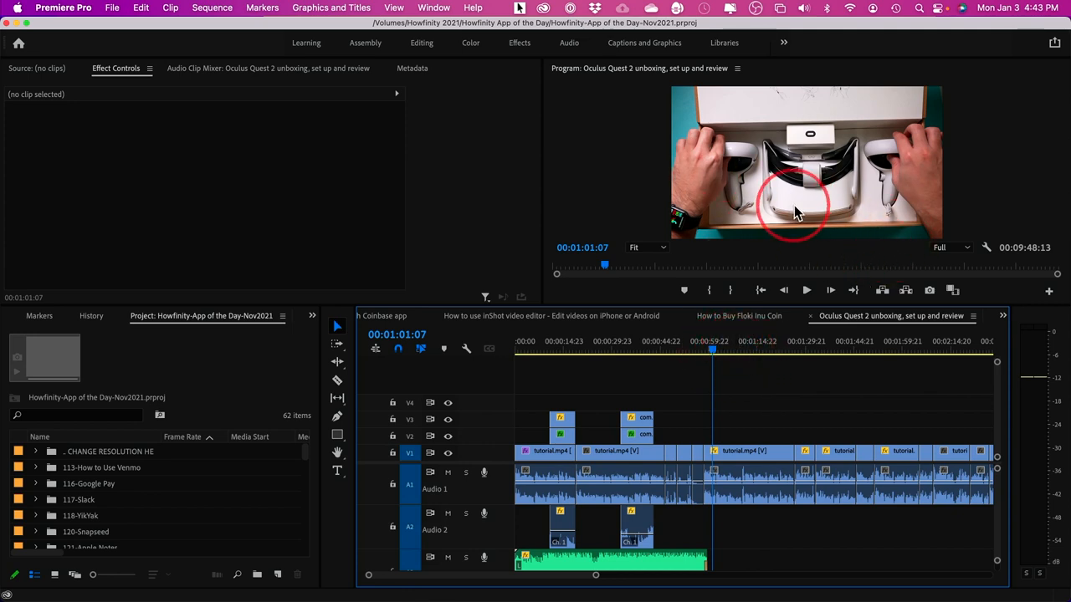
click(726, 349)
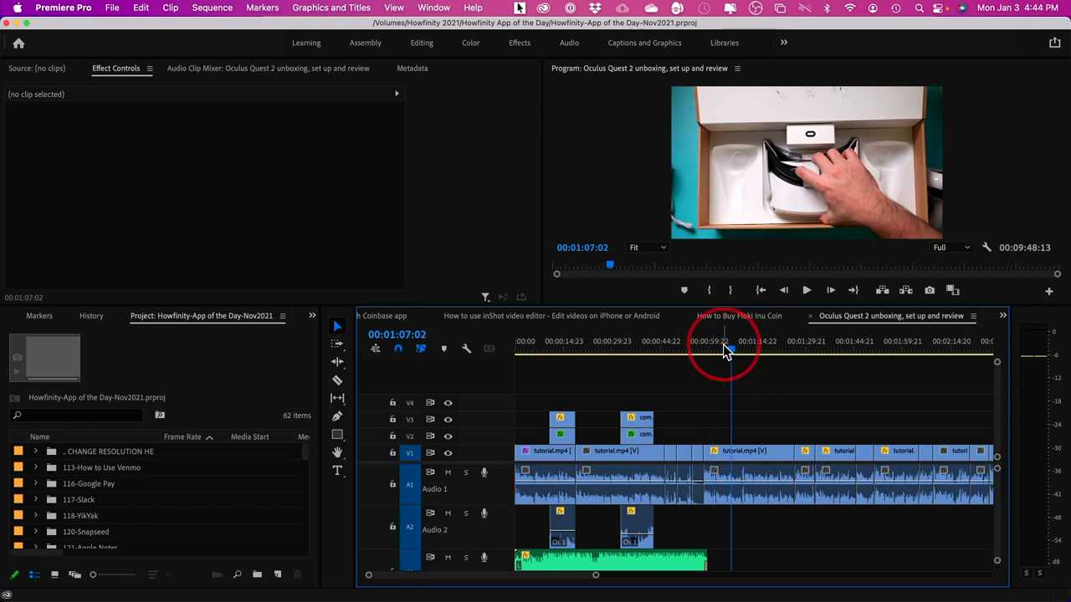
click(706, 352)
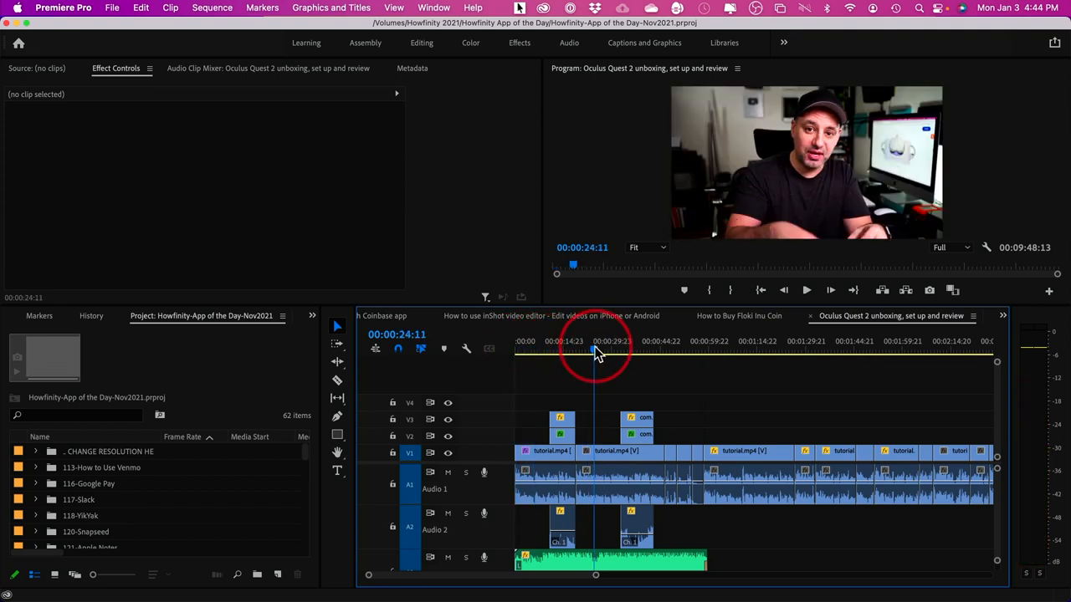
mouse_move(593, 403)
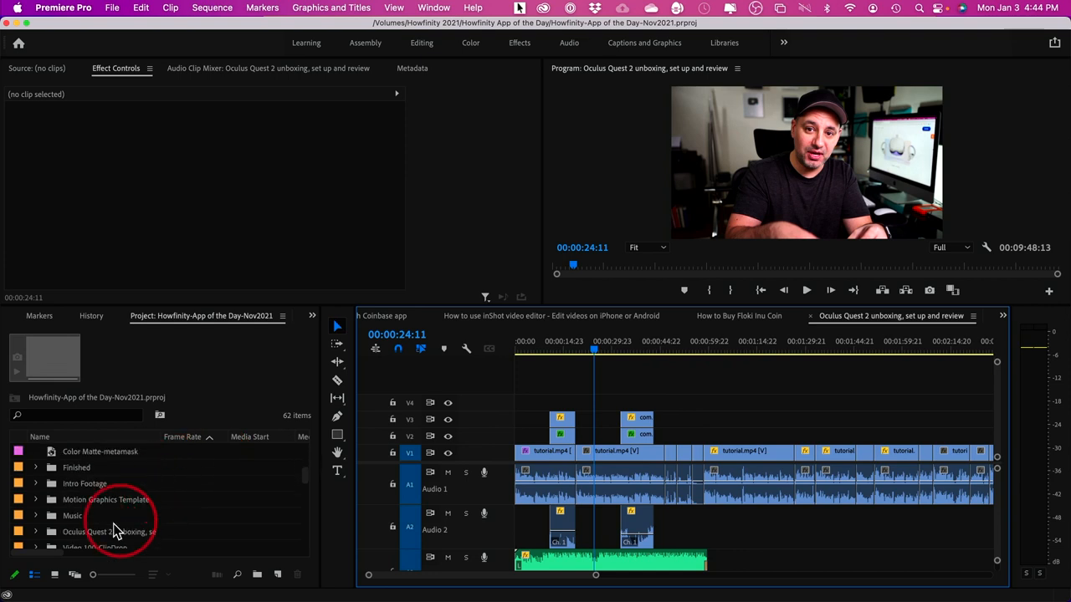
double_click(108, 515)
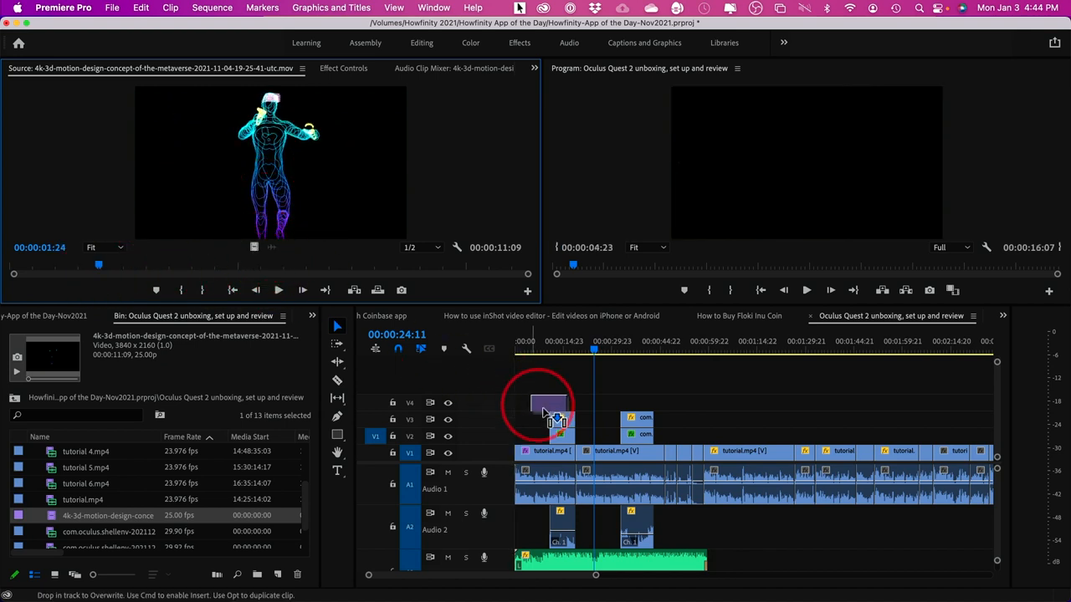
drag(556, 410, 599, 410)
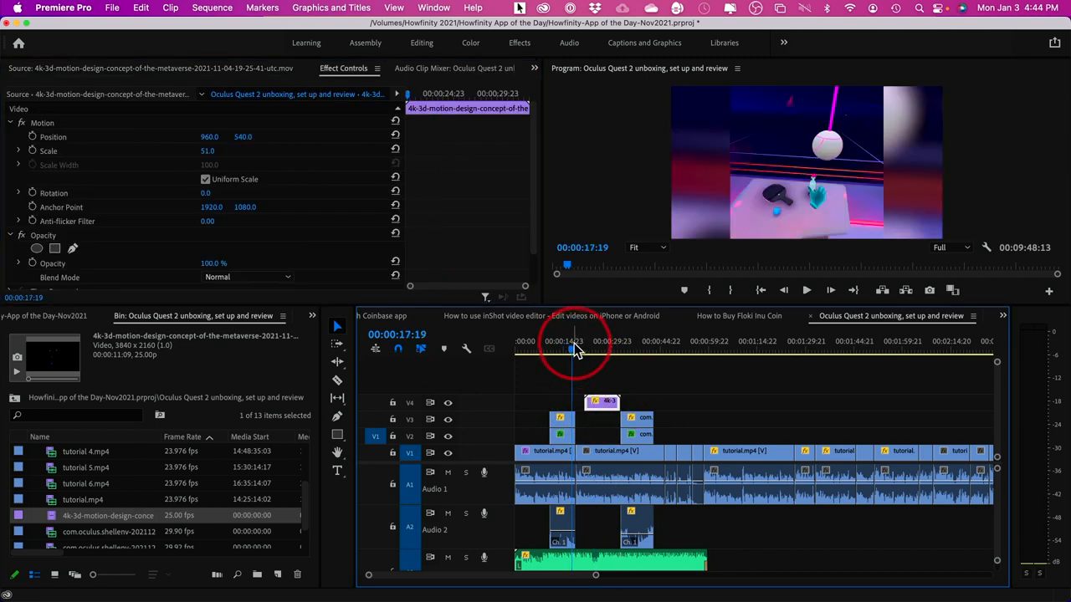
click(806, 291)
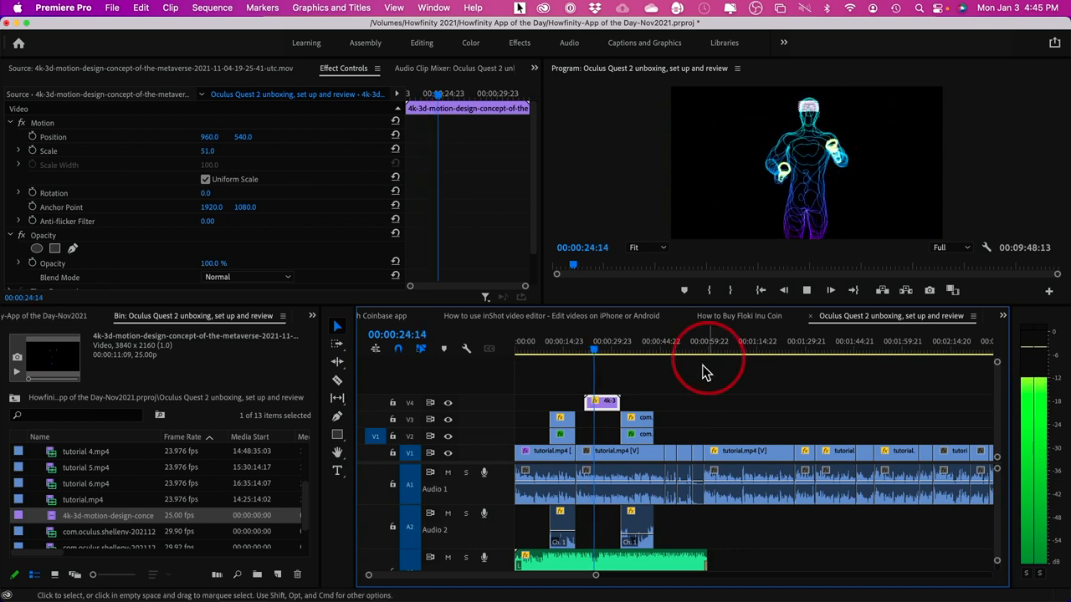
click(583, 350)
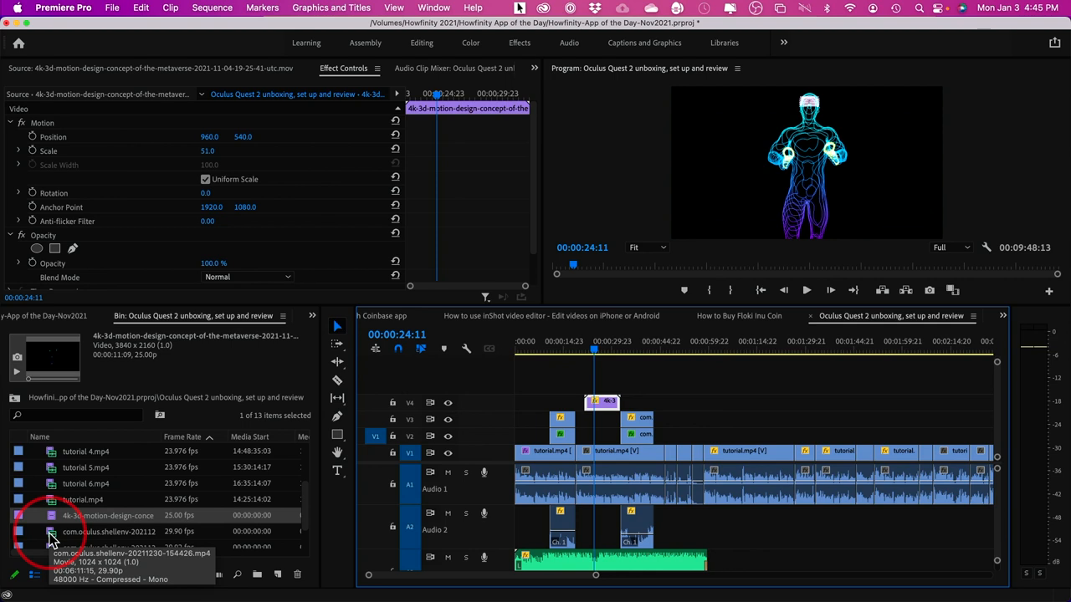
click(633, 352)
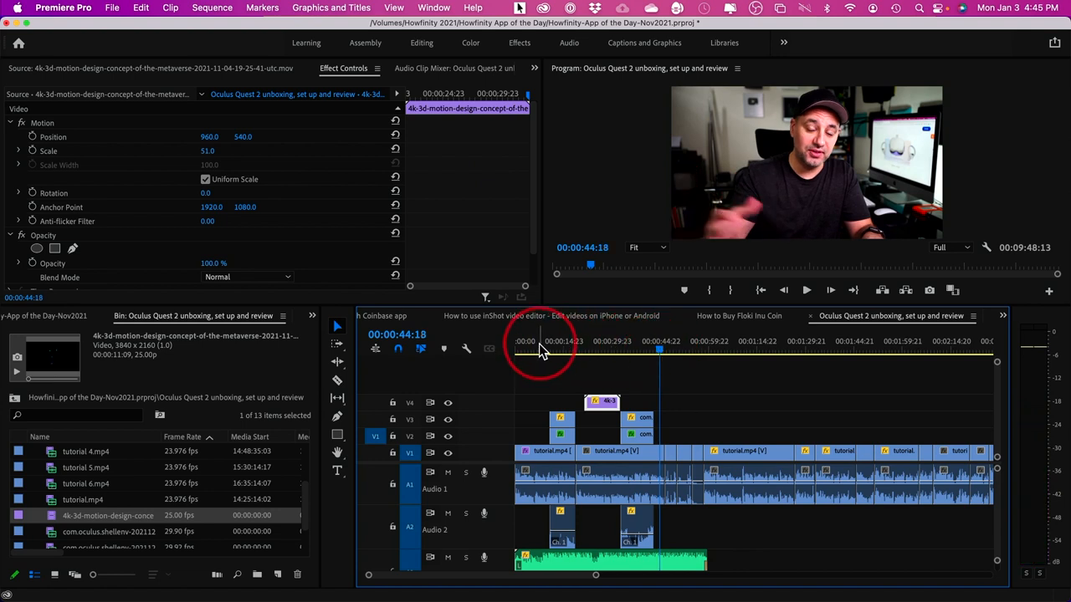
click(535, 350)
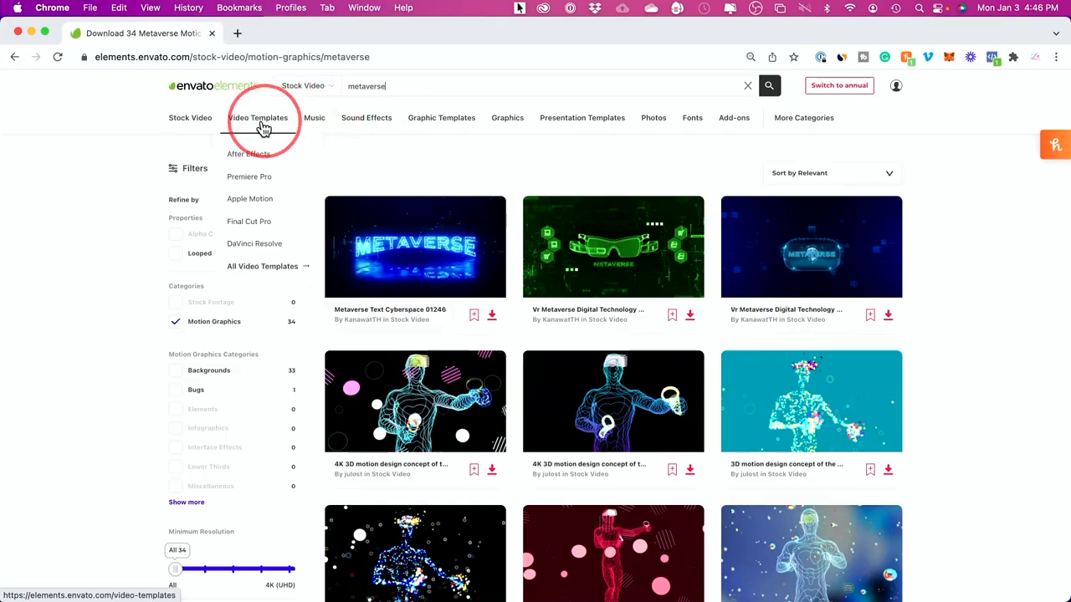
mouse_move(258, 276)
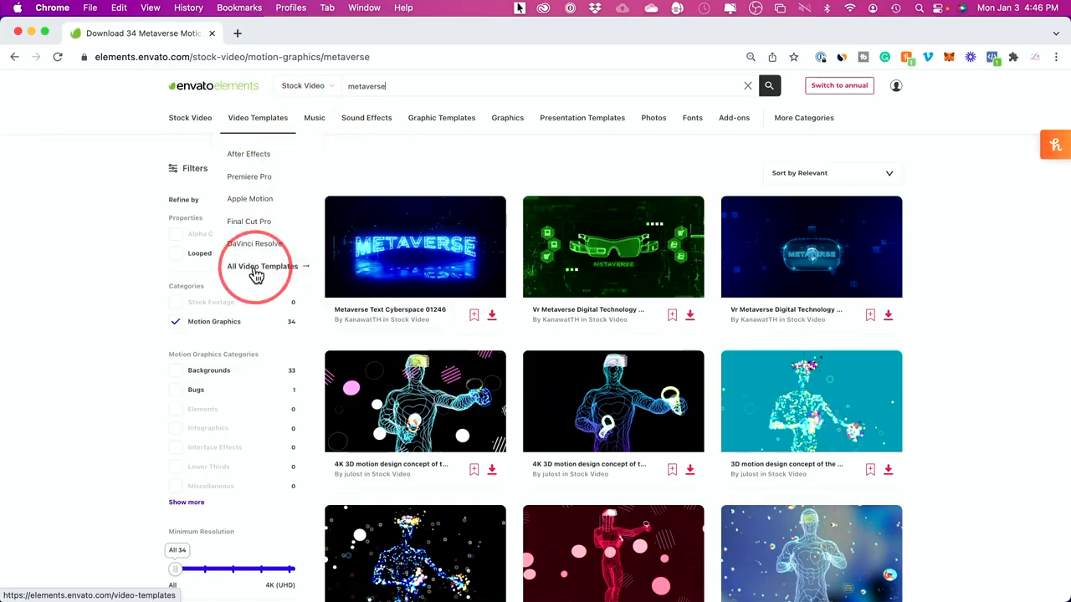
- Search All Video Templates for "blockchain" via the 'blo' suggestion
click(263, 266)
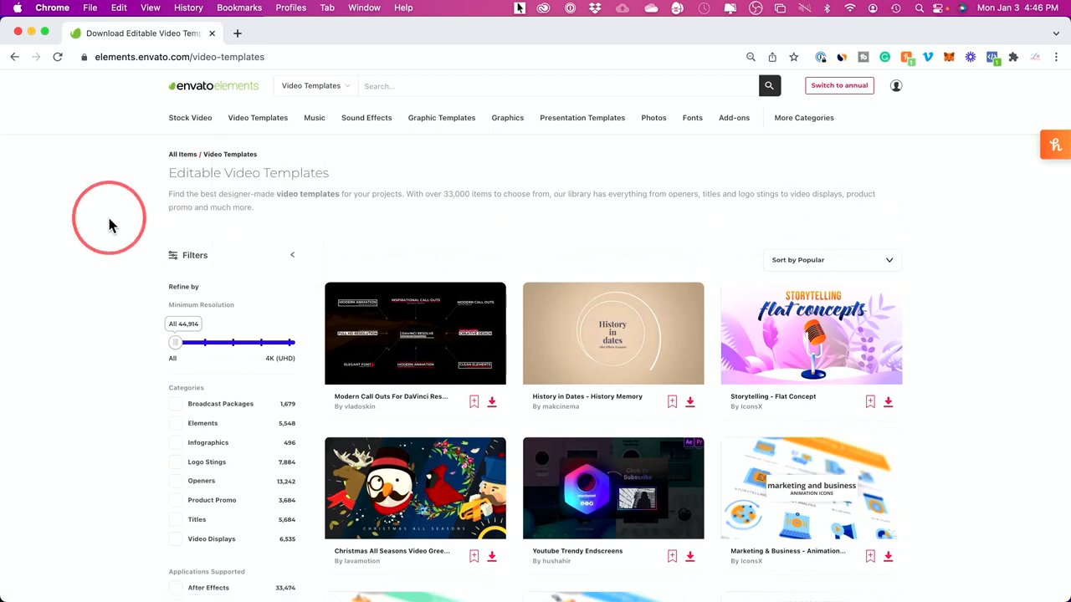
scroll(down, 3)
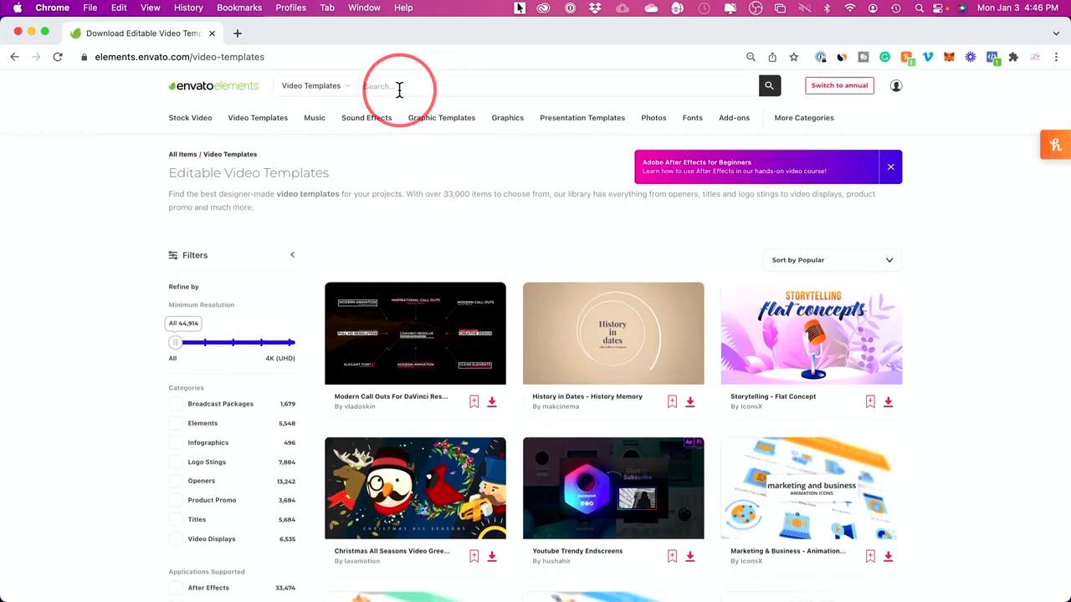
text(blo)
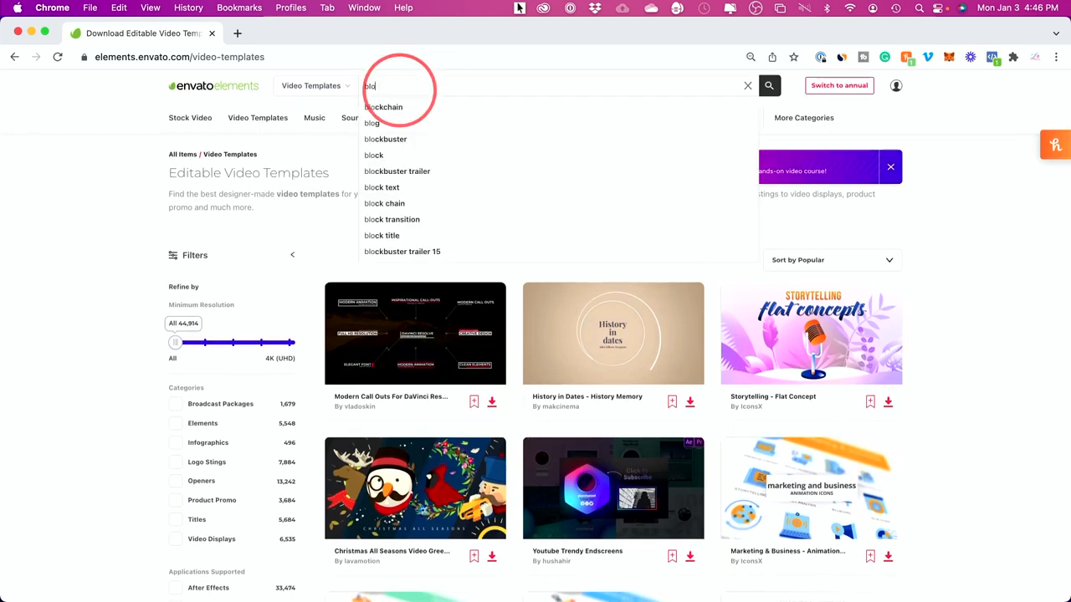
click(382, 107)
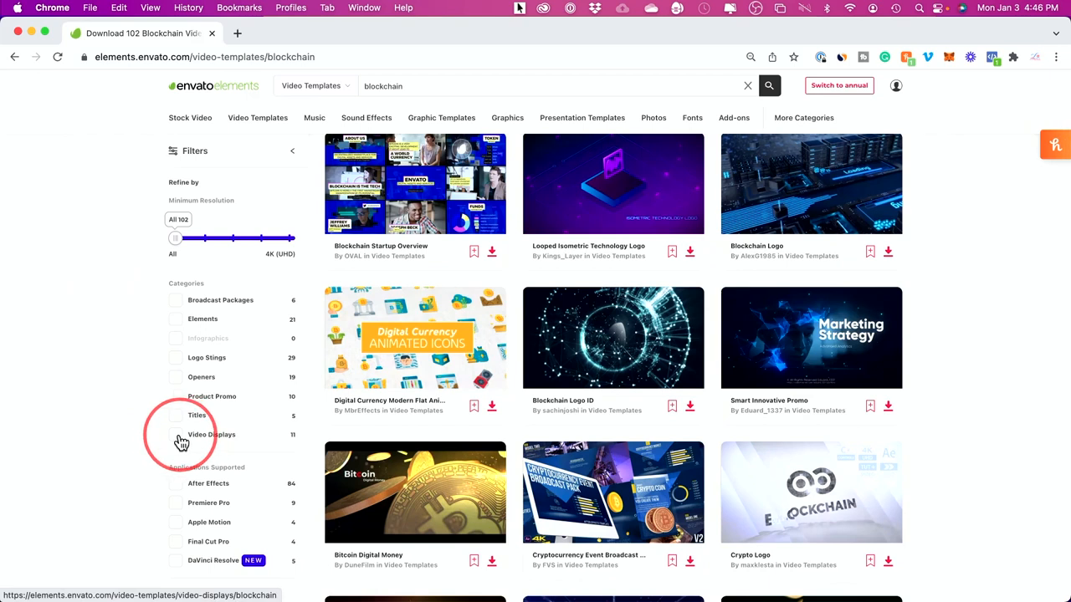
- Filter blockchain templates to Video Displays and go to the Smart Innovative Promo template
click(176, 435)
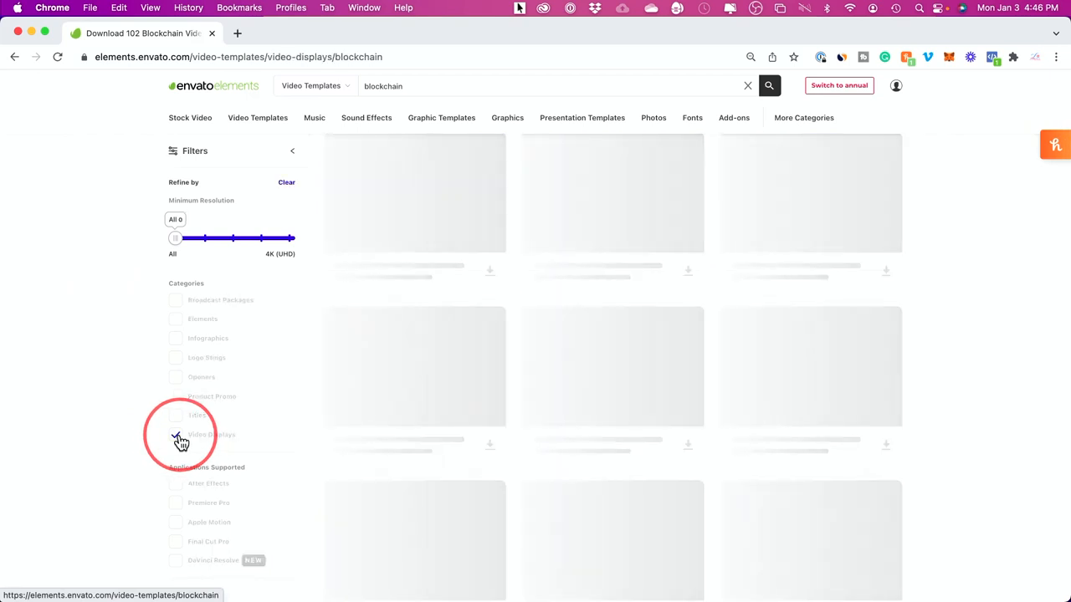
click(176, 435)
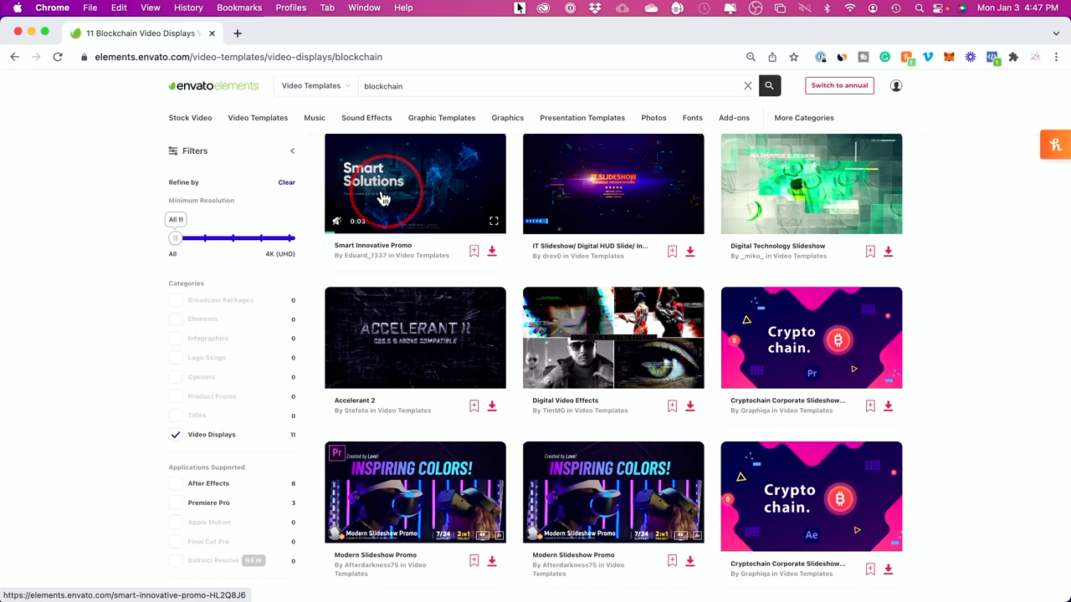
mouse_move(402, 204)
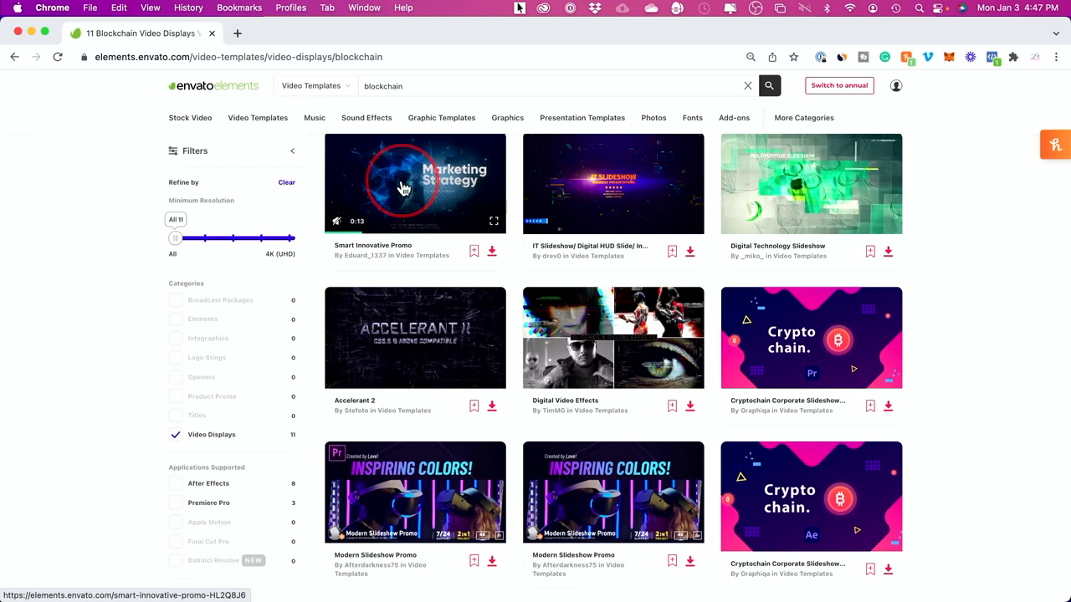
click(415, 182)
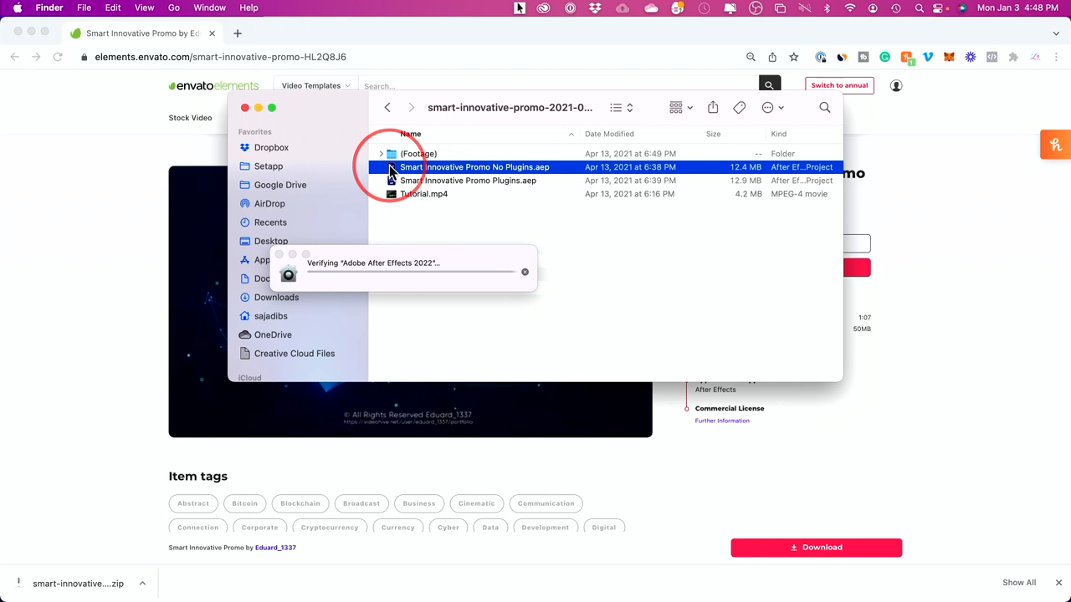
- Launch 'Smart Innovative Promo No Plugins.aep' in After Effects and play the template's Tutorial.mp4
double_click(475, 167)
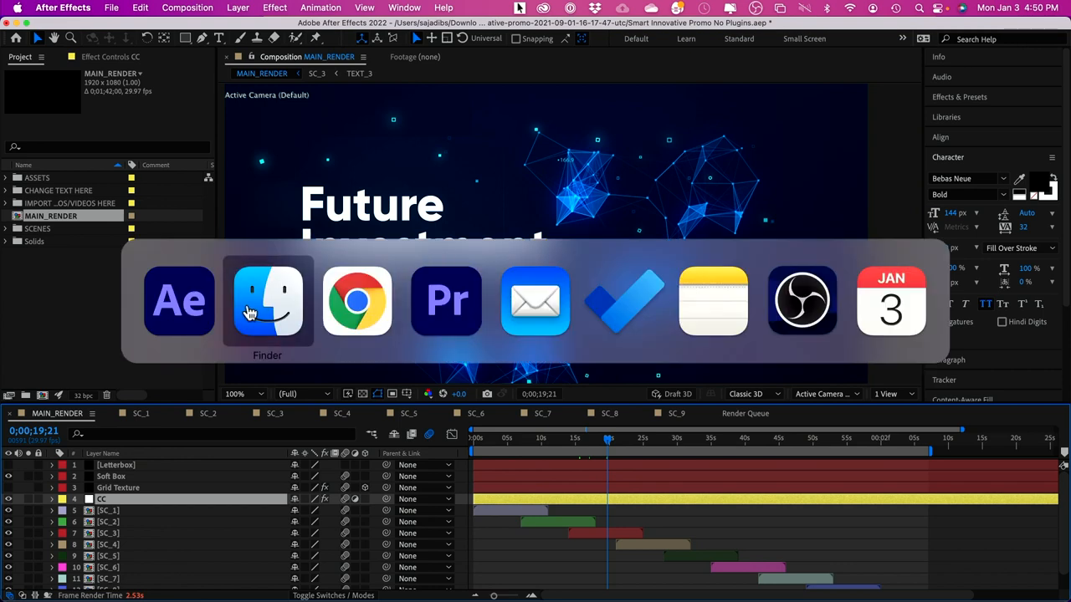
click(268, 301)
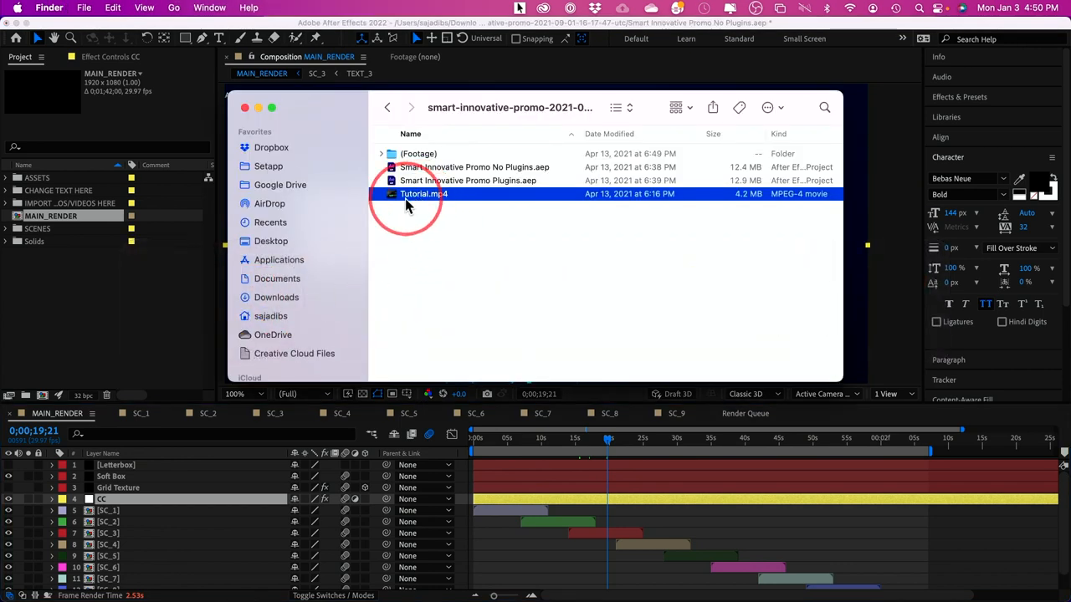
mouse_move(432, 204)
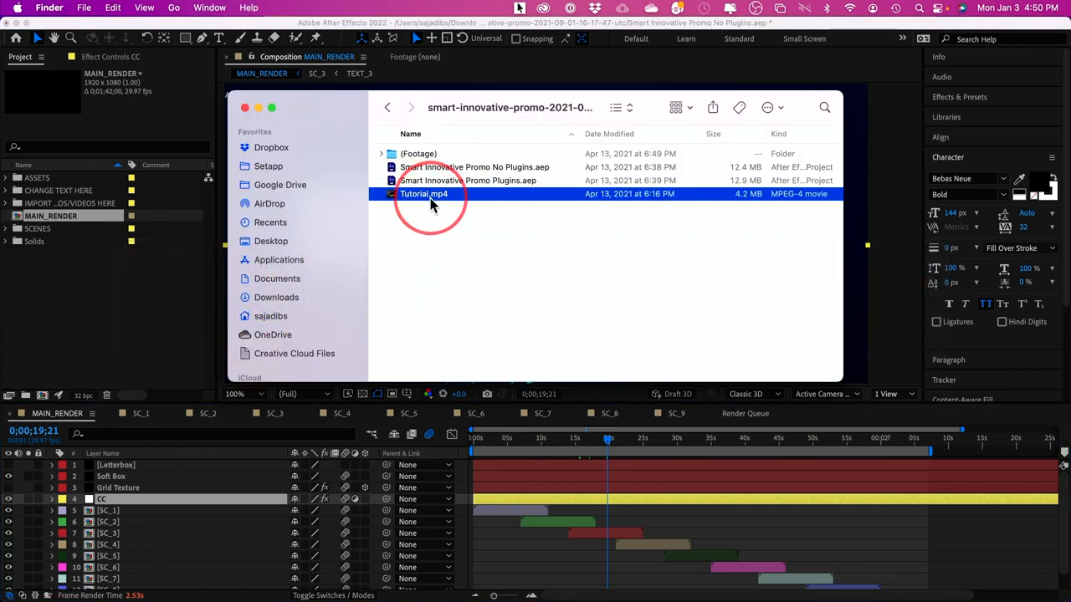
double_click(425, 194)
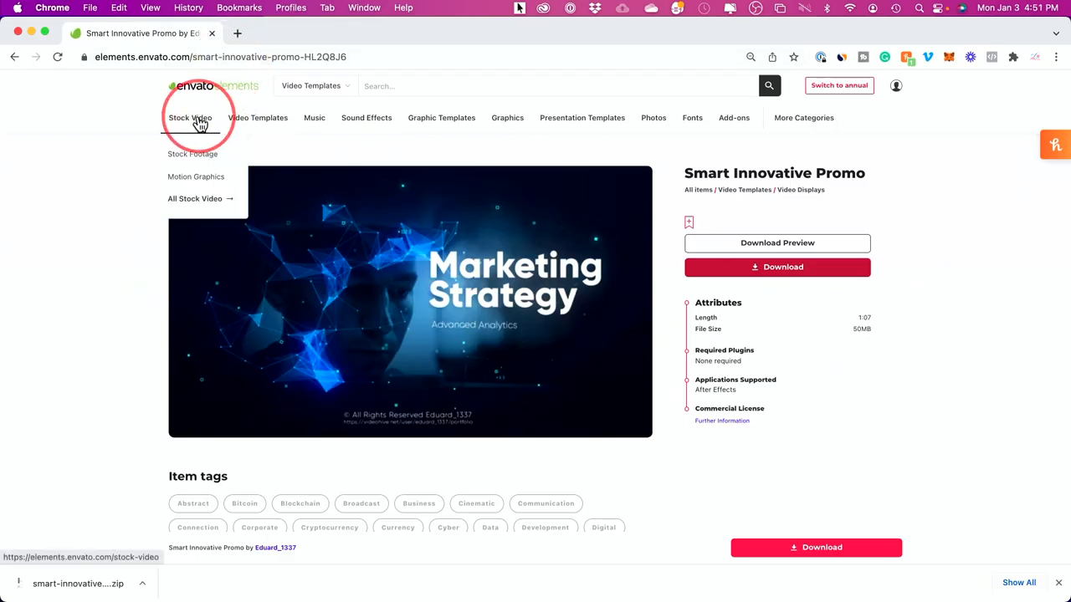
- Return to the Motion Graphics stock video collection from the template page
click(196, 177)
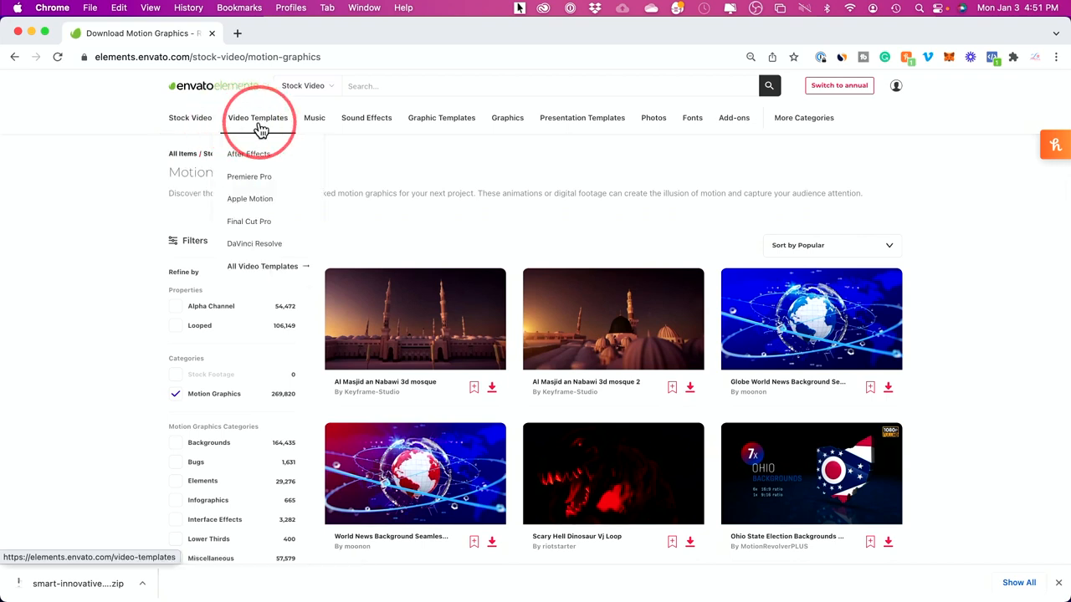
mouse_move(247, 226)
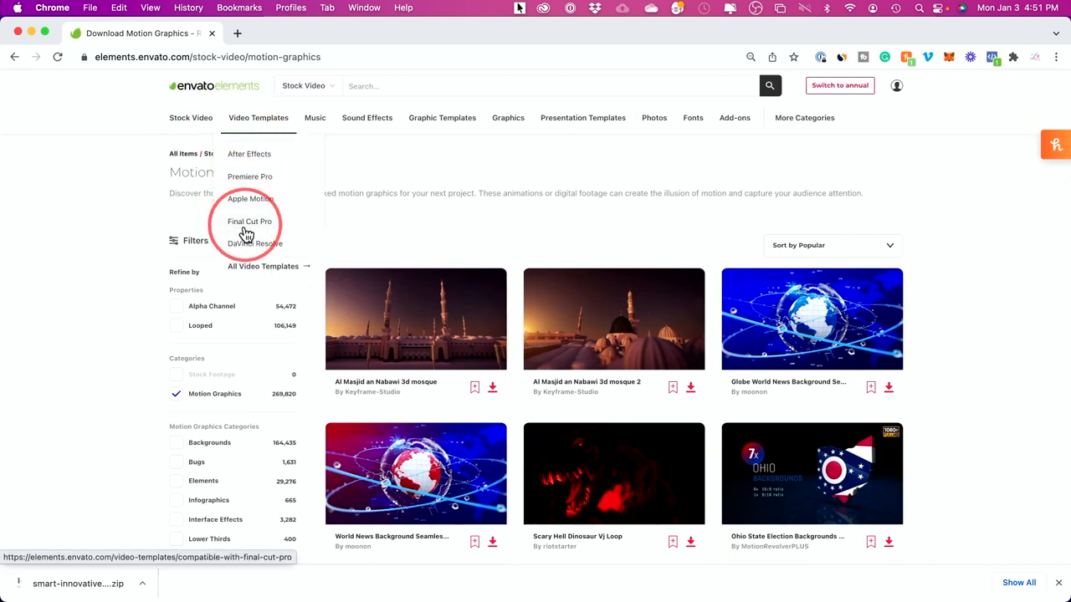